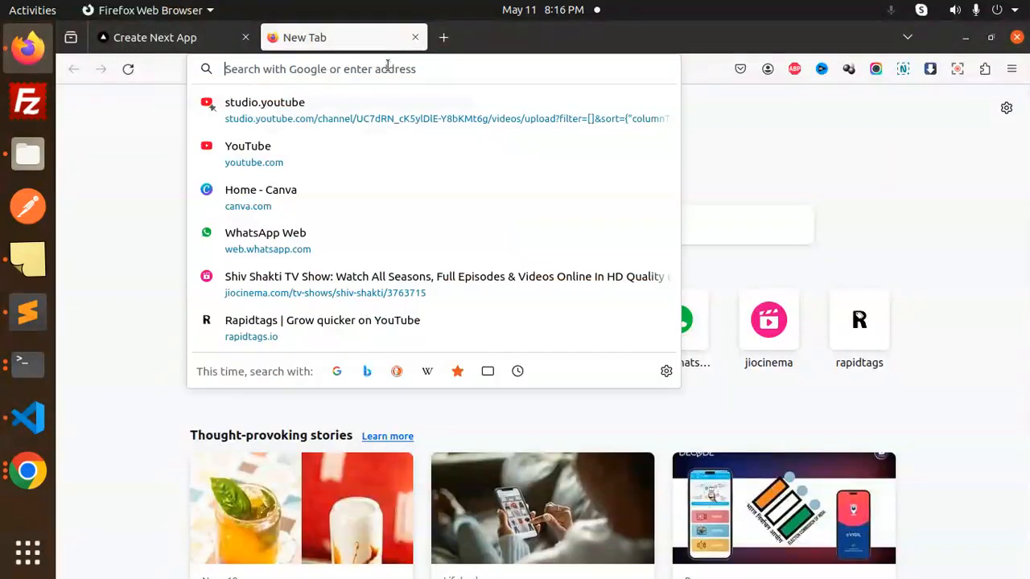
- Search 'nextjs-toploader' and open its npm page, scrolling to the install instructions
{"action": "type", "text": "nextjs-toploader"}
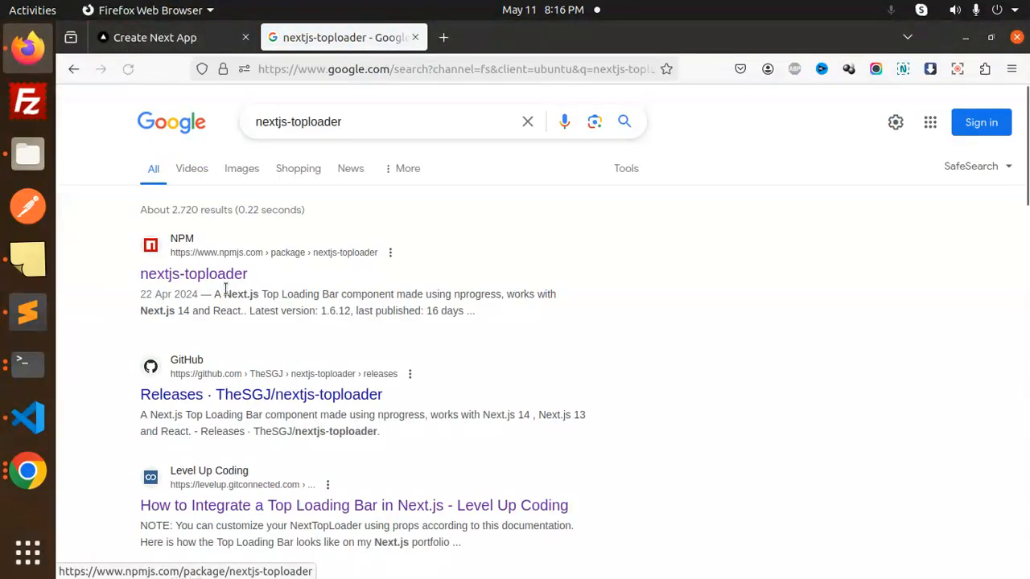
{"action": "left_click", "coordinate": [193, 273]}
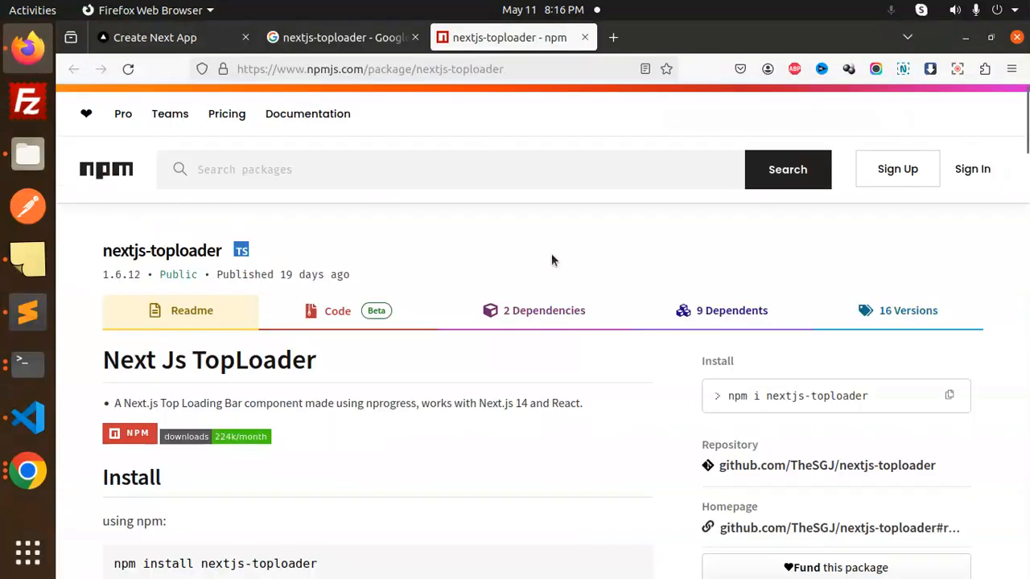
{"action": "scroll", "scroll_direction": "down", "scroll_amount": 3}
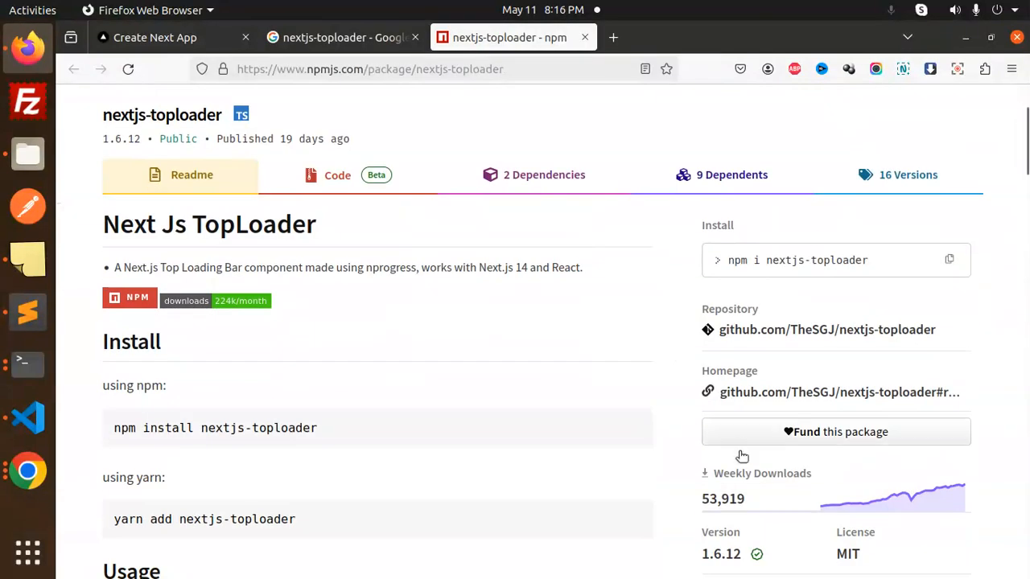
{"action": "mouse_move", "coordinate": [517, 328]}
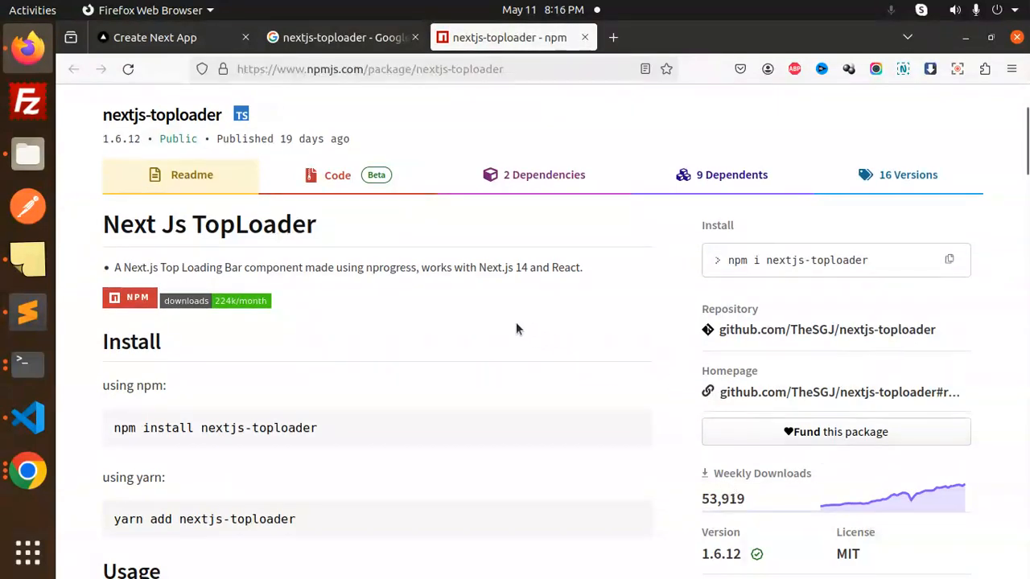
{"action": "left_click", "coordinate": [341, 37]}
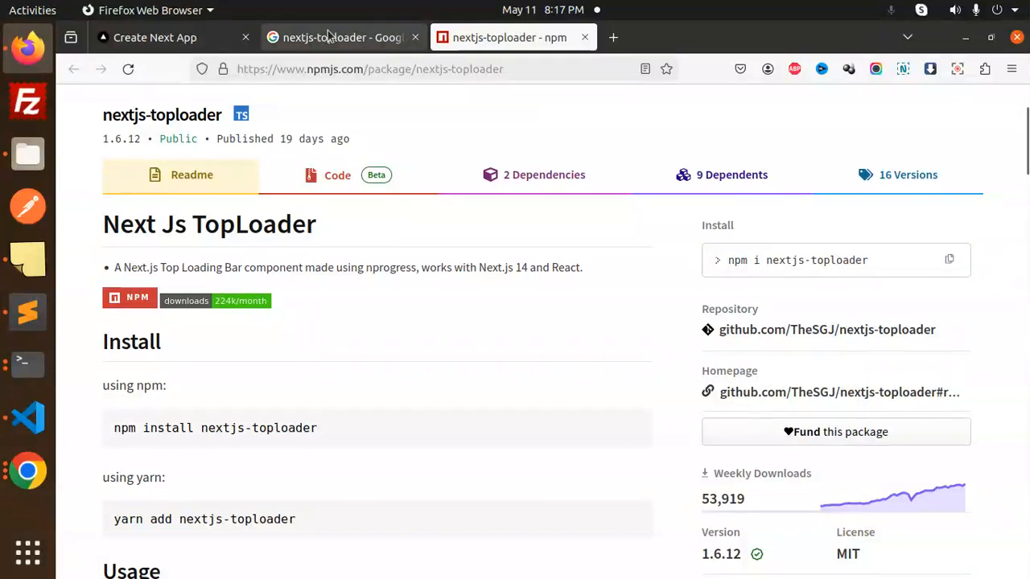
- Close the search tab and toggle between the app's Home and About pages twice
{"action": "left_click", "coordinate": [155, 37]}
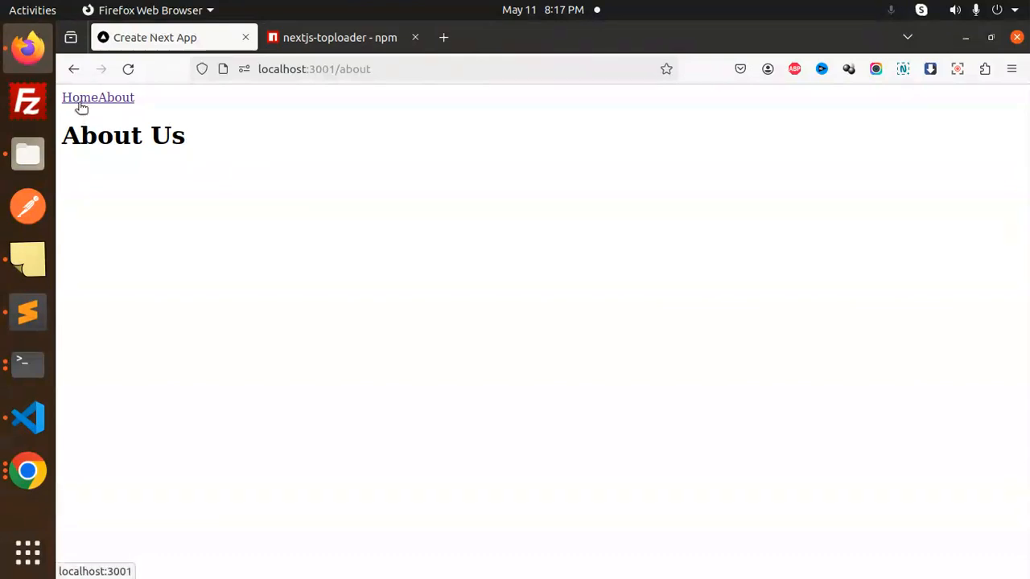
{"action": "mouse_move", "coordinate": [327, 129]}
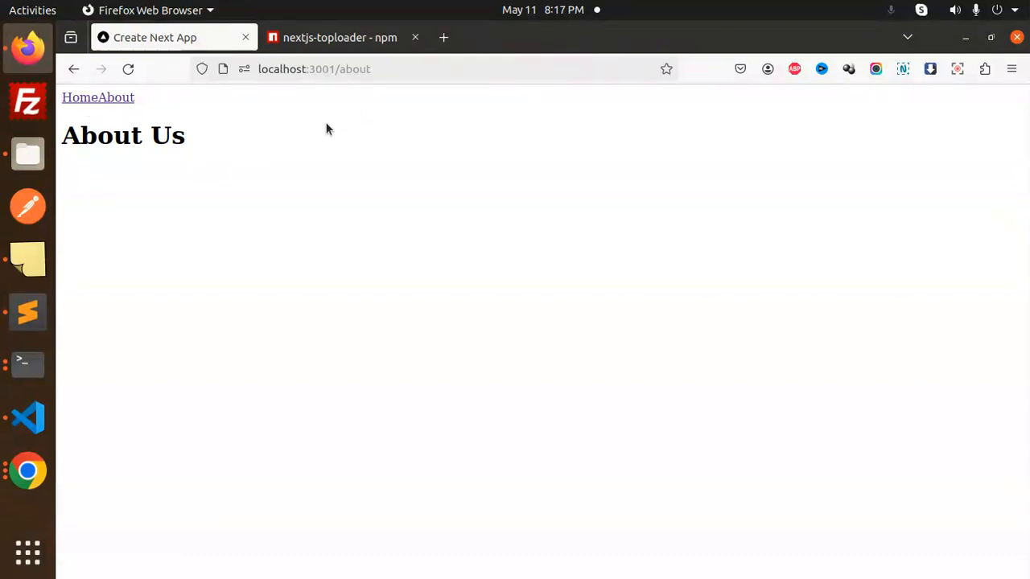
{"action": "left_click", "coordinate": [78, 97]}
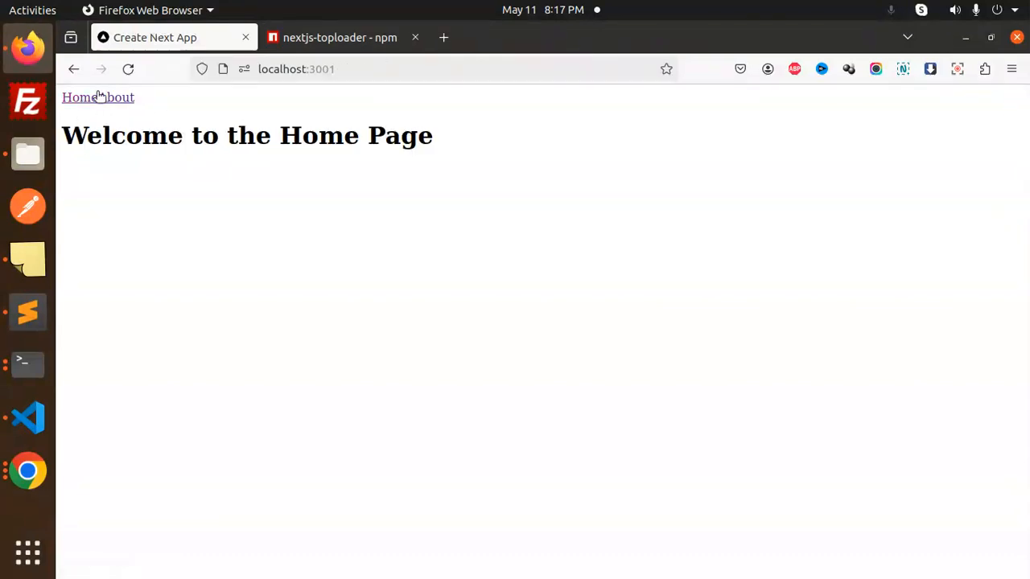
{"action": "left_click", "coordinate": [119, 97]}
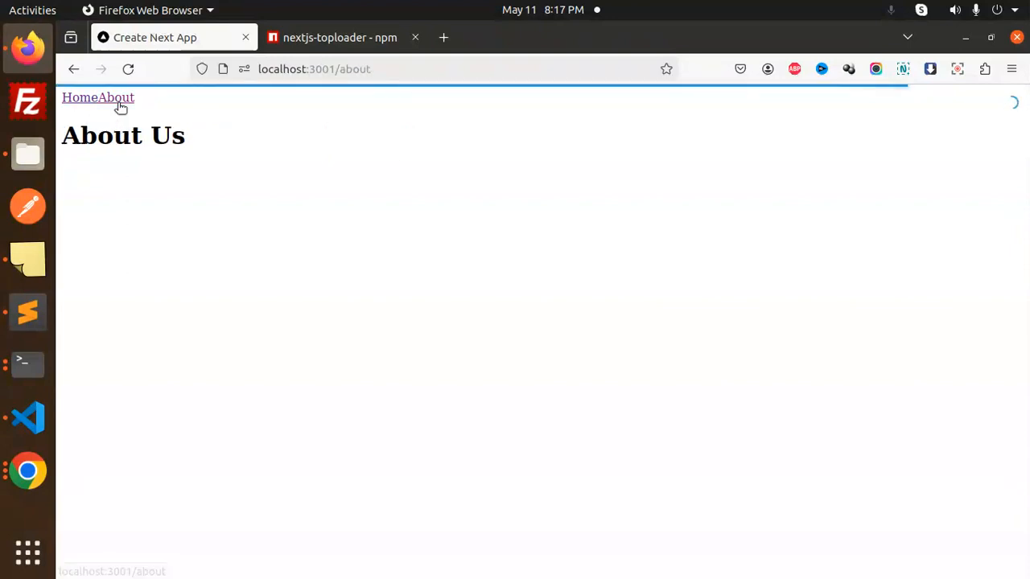
{"action": "left_click", "coordinate": [77, 97]}
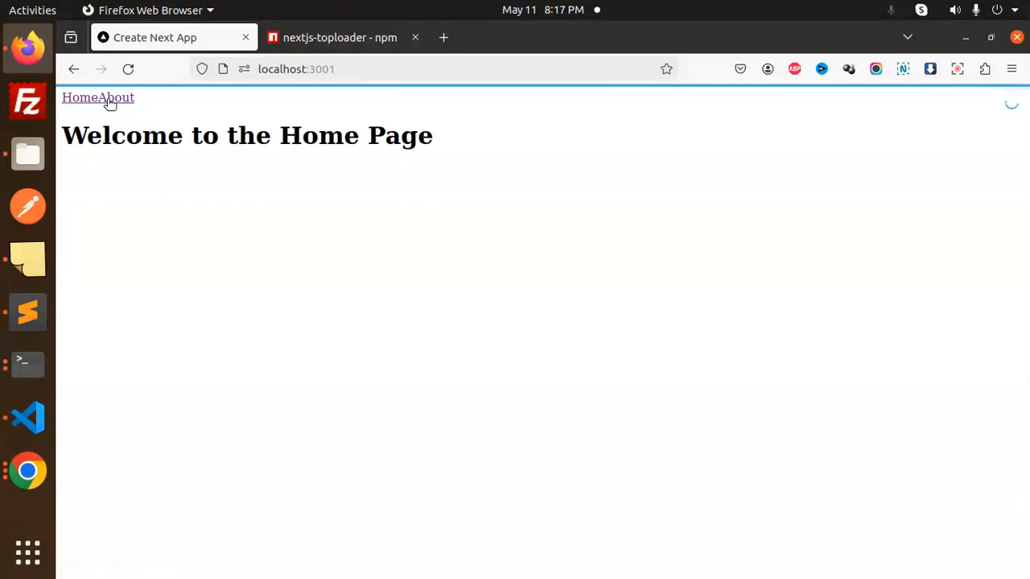
{"action": "left_click", "coordinate": [117, 98]}
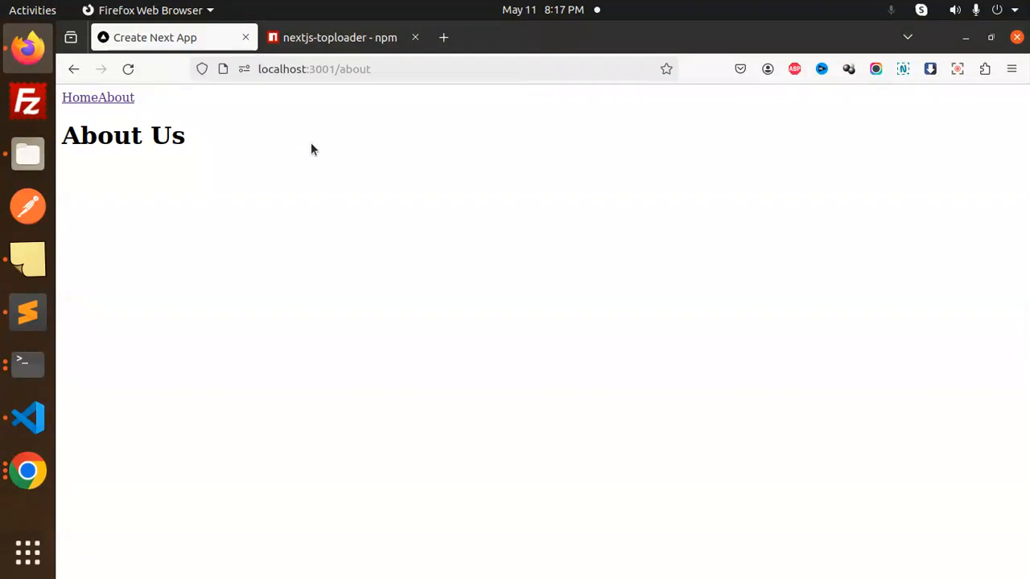
{"action": "mouse_move", "coordinate": [26, 416]}
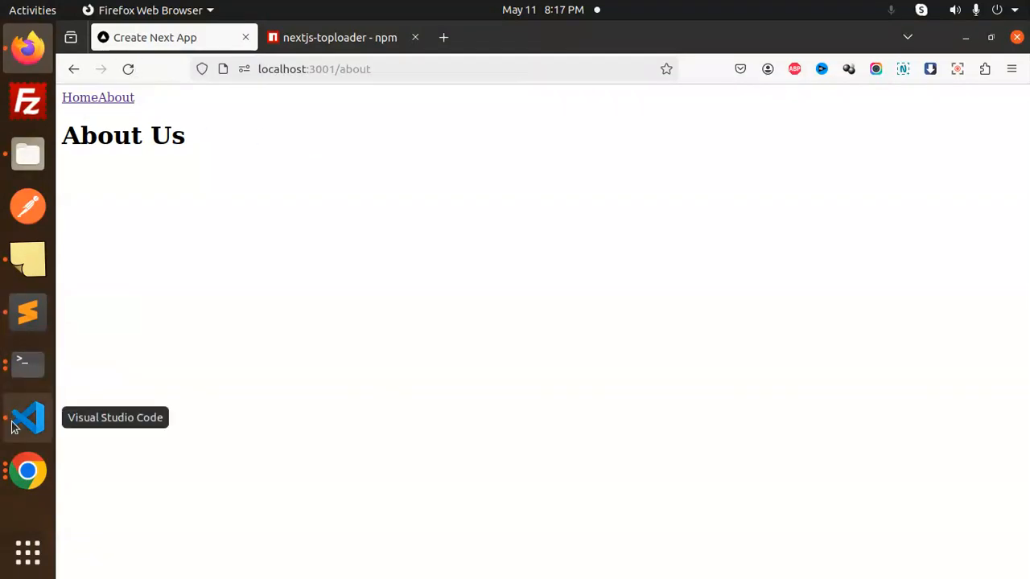
{"action": "left_click", "coordinate": [27, 417]}
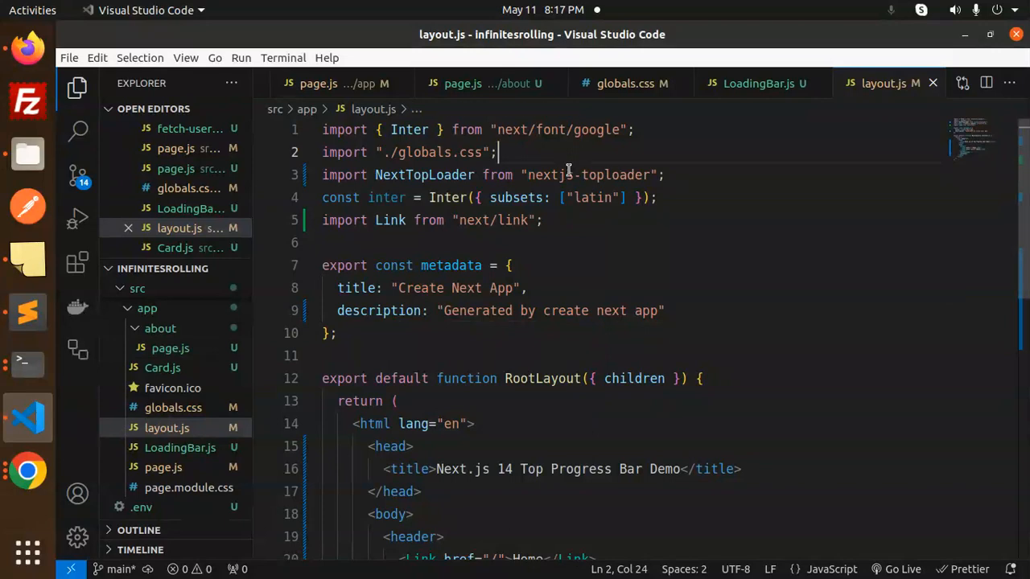
- Highlight the nextjs-toploader import, the Home/About header, and the RootLayout function in layout.js
{"action": "double_click", "coordinate": [424, 174]}
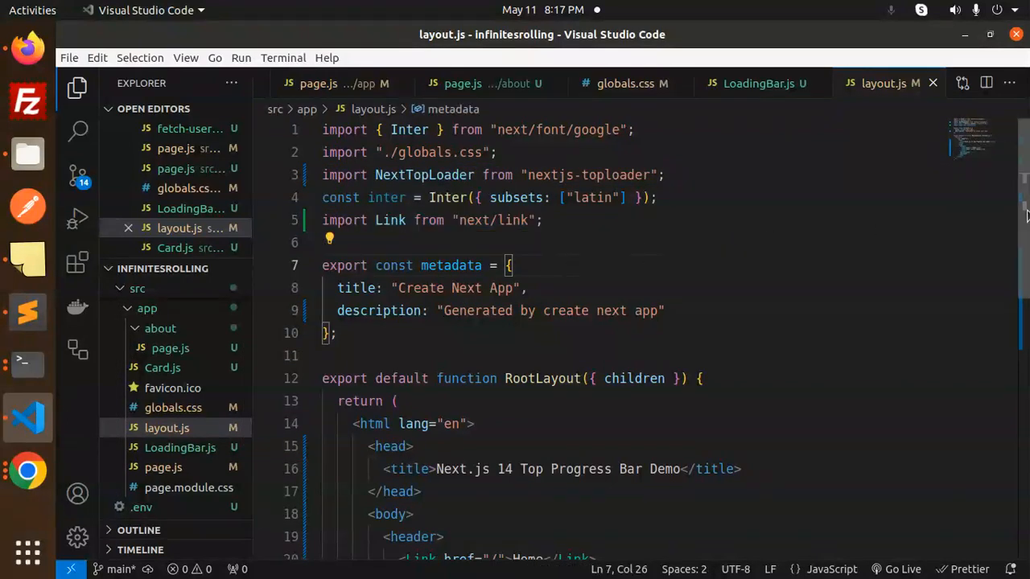
{"action": "scroll", "scroll_direction": "down", "scroll_amount": 3}
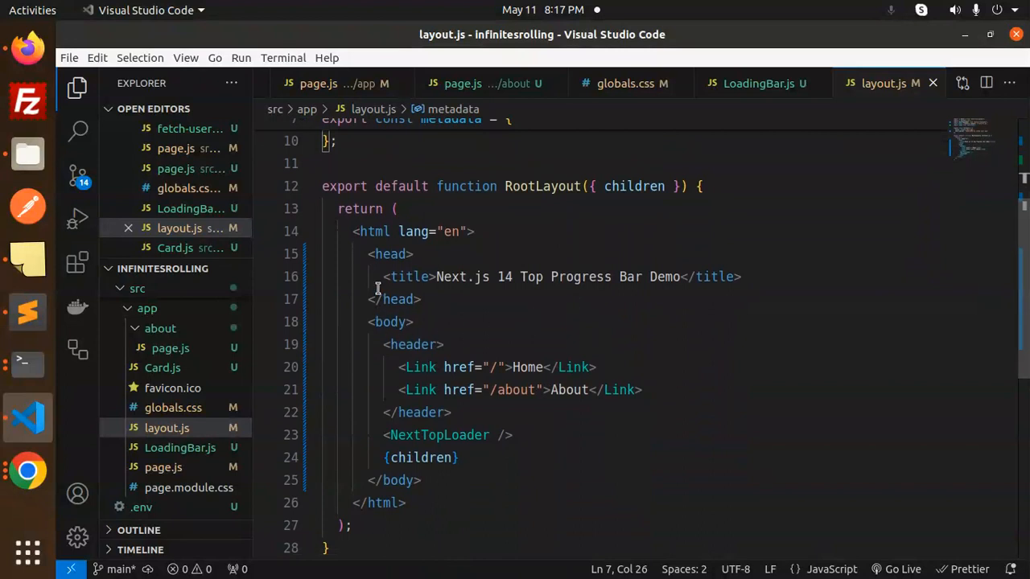
{"action": "left_click_drag", "start_coordinate": [386, 344], "coordinate": [644, 389]}
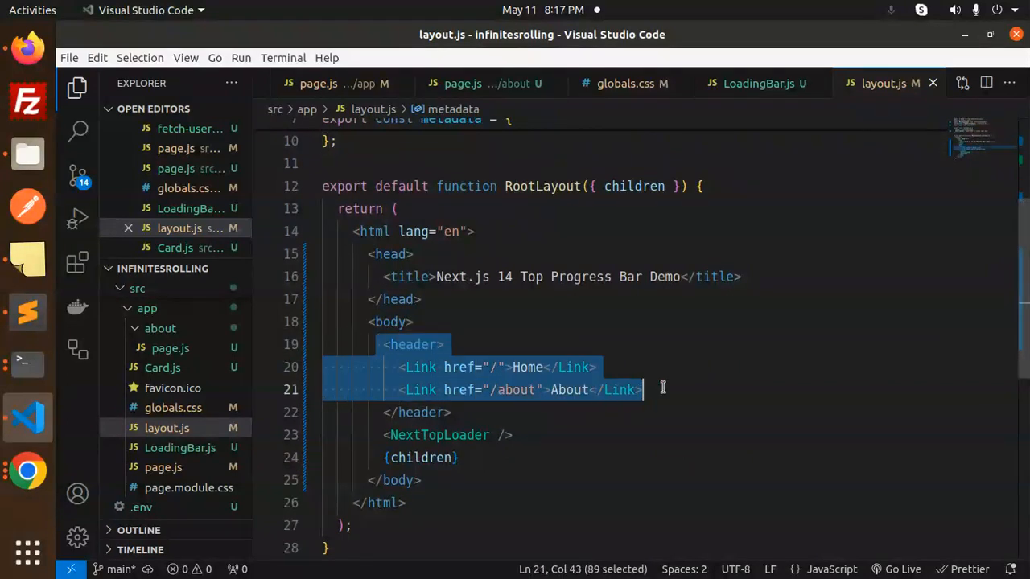
{"action": "left_click", "coordinate": [450, 389]}
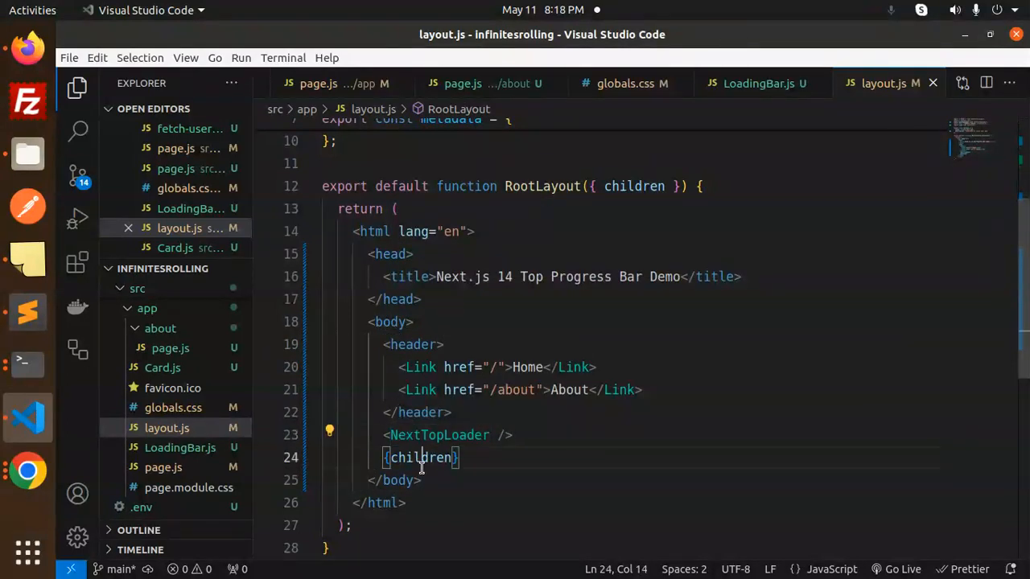
{"action": "double_click", "coordinate": [541, 186]}
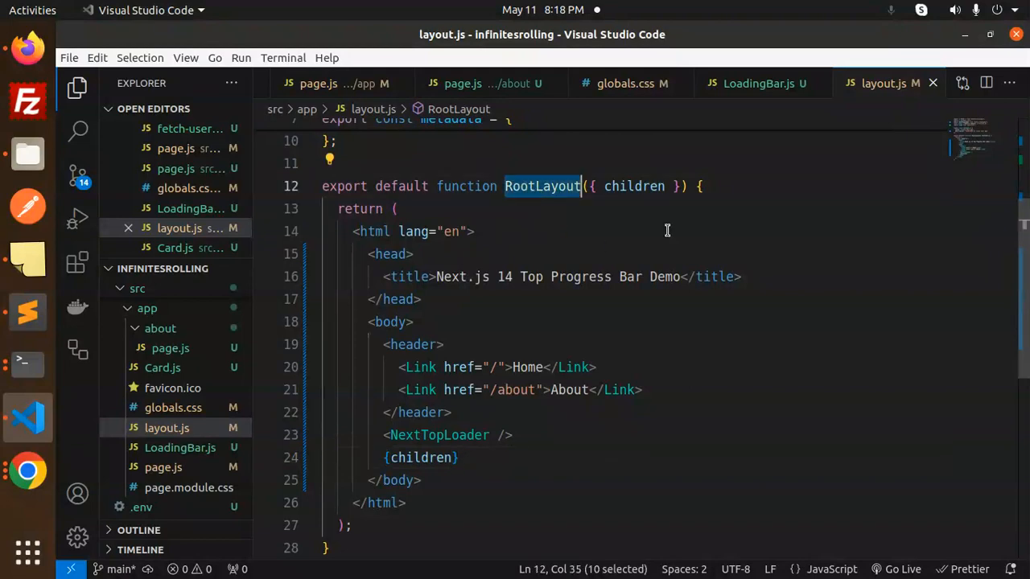
{"action": "mouse_move", "coordinate": [591, 376]}
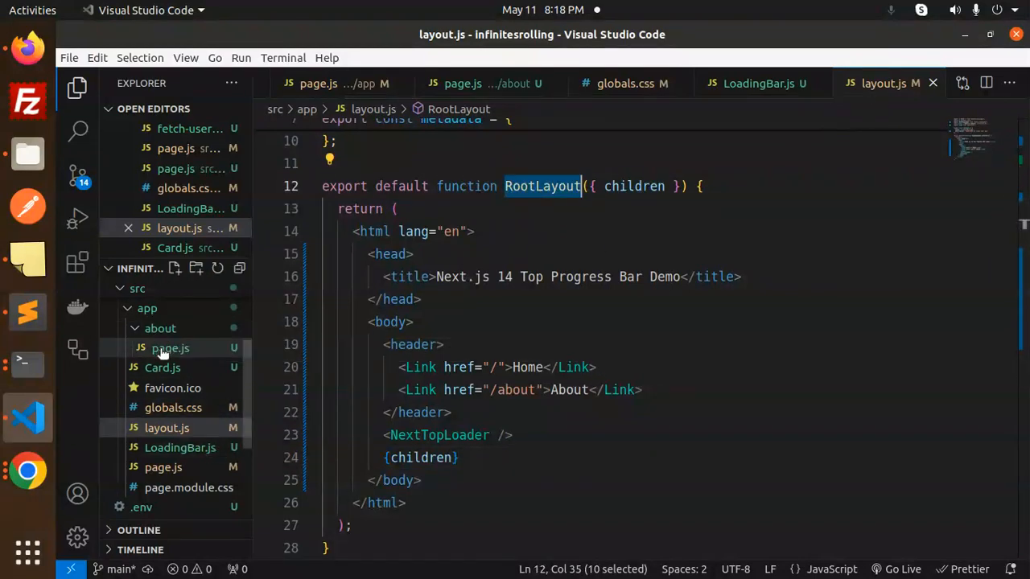
- Open src/app/page.js, highlight the HomePage welcome heading, then switch to Google Chrome
{"action": "left_click", "coordinate": [170, 347]}
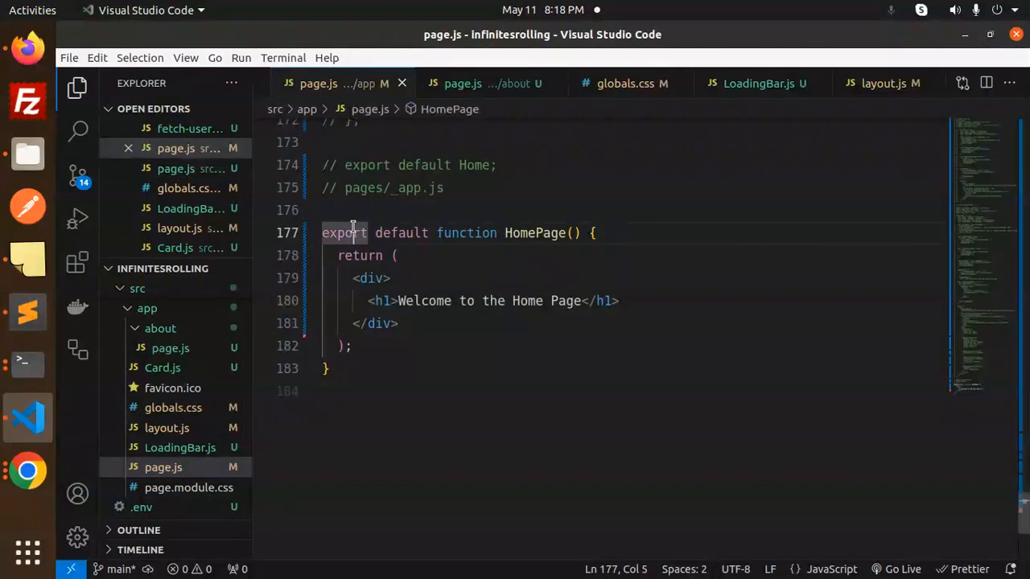
{"action": "left_click_drag", "start_coordinate": [322, 233], "coordinate": [328, 368]}
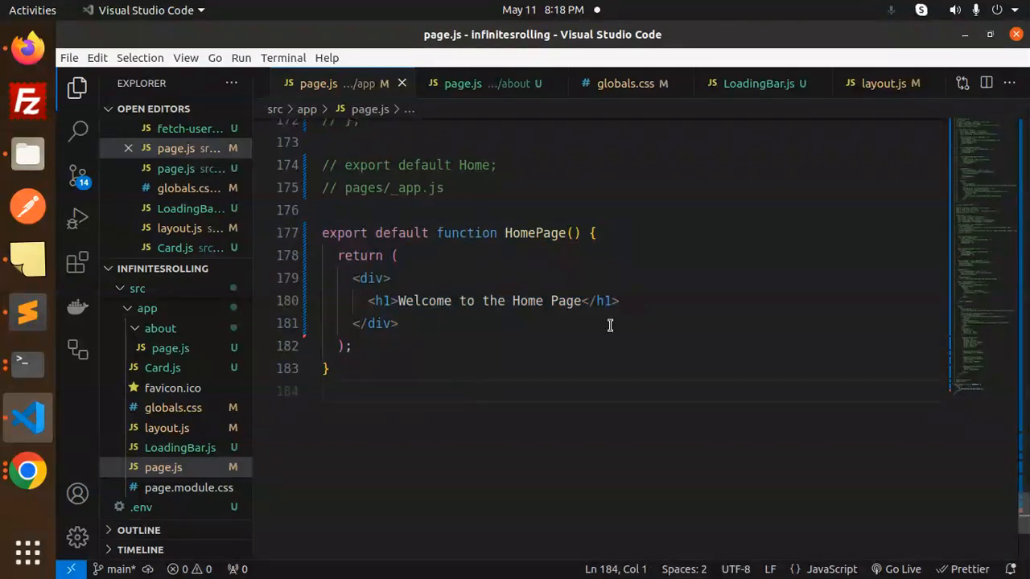
{"action": "mouse_move", "coordinate": [591, 330]}
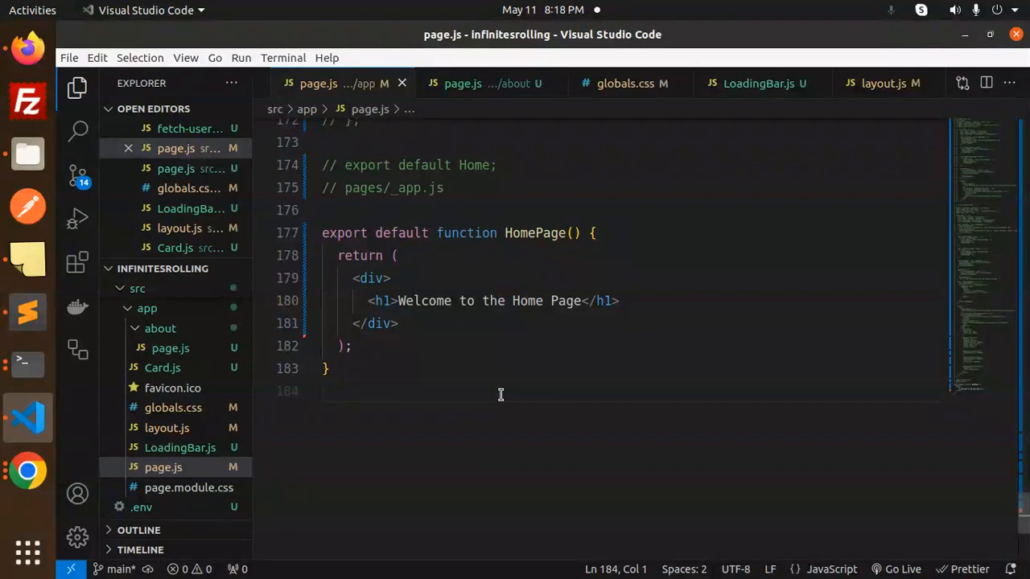
{"action": "mouse_move", "coordinate": [28, 471]}
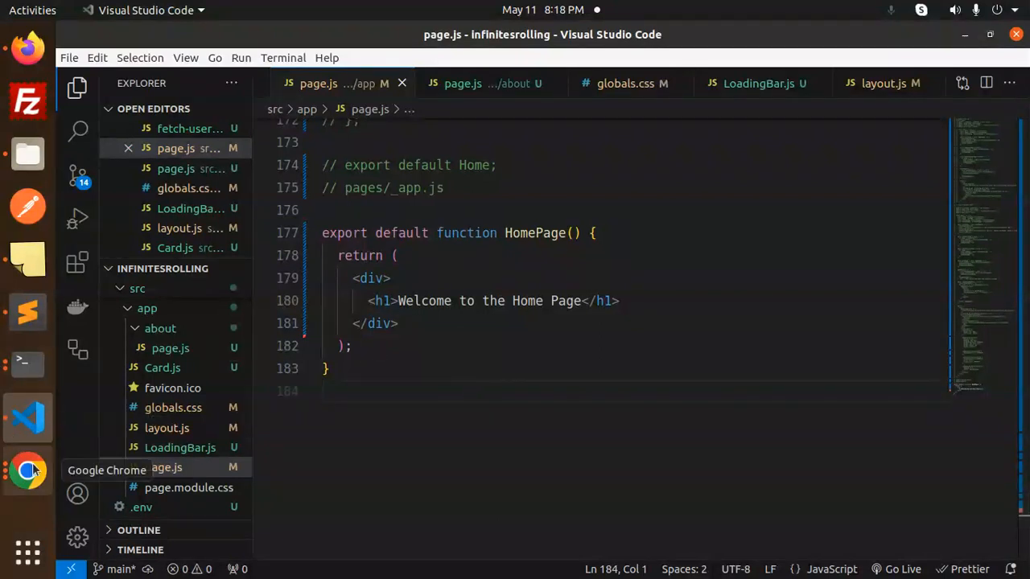
{"action": "left_click", "coordinate": [28, 470]}
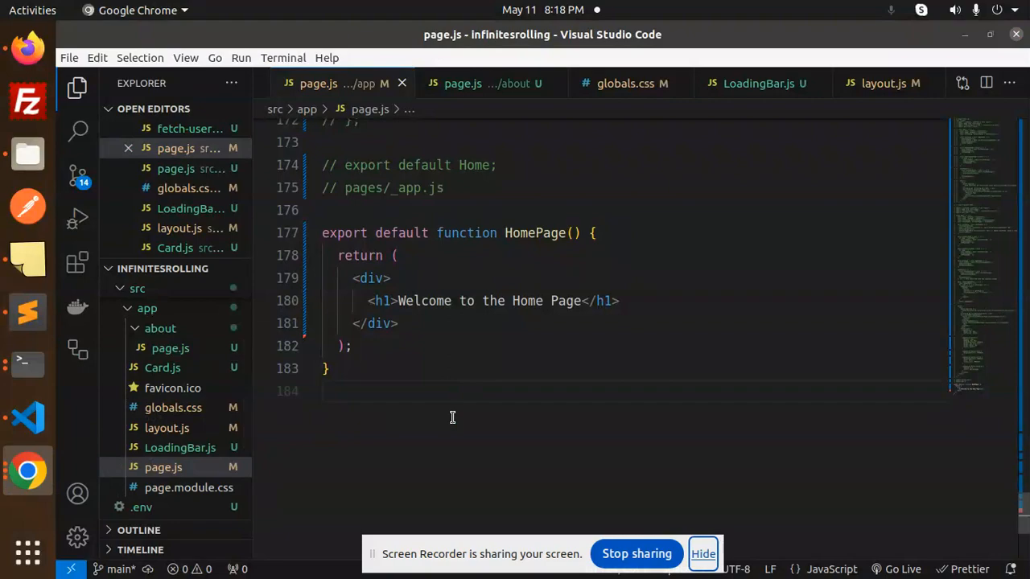